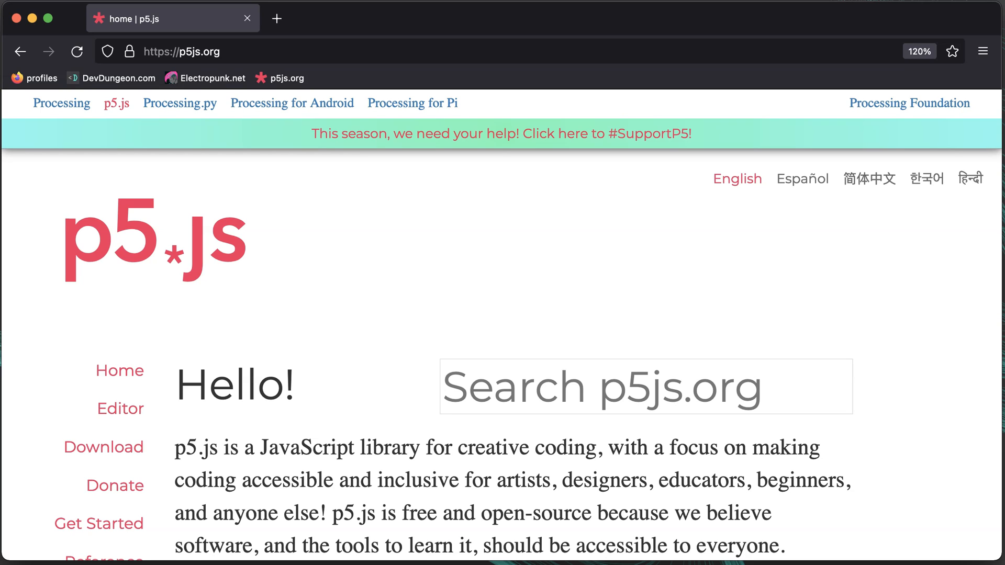
{"action": "mouse_move", "coordinate": [254, 326]}
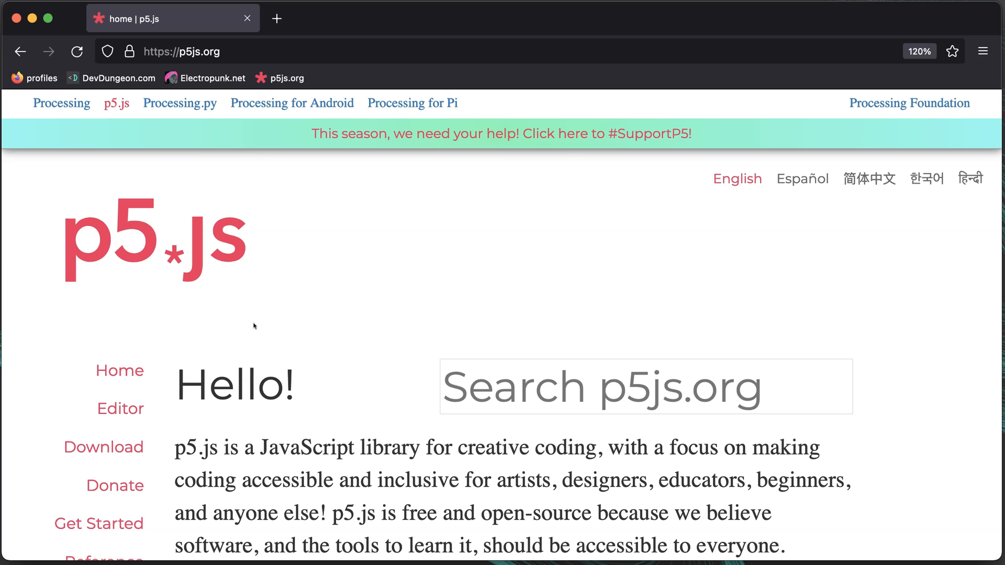
{"action": "mouse_move", "coordinate": [120, 409]}
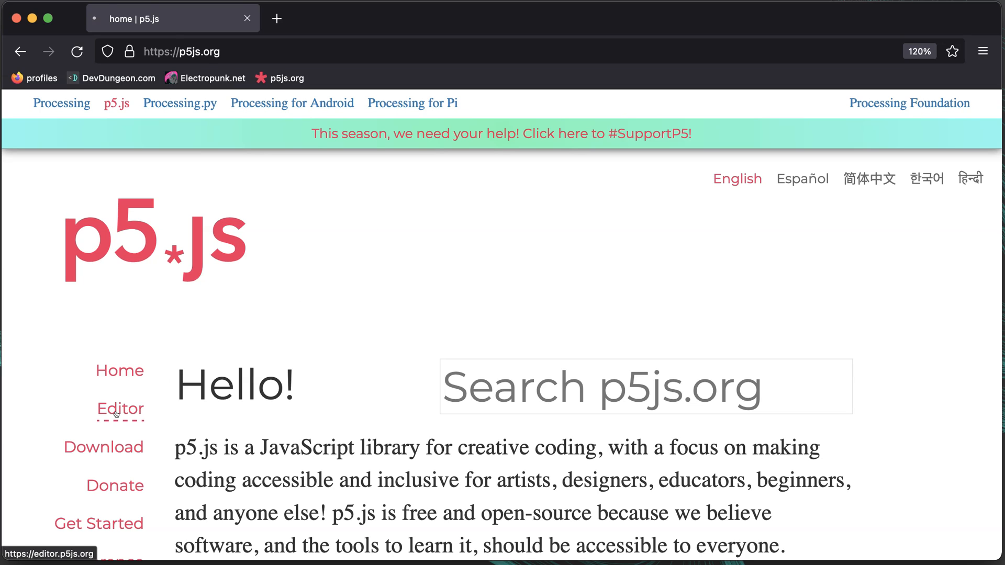
- Open the web editor, run the starter sketch, and change background(220) to background(0)
{"action": "left_click", "coordinate": [119, 409]}
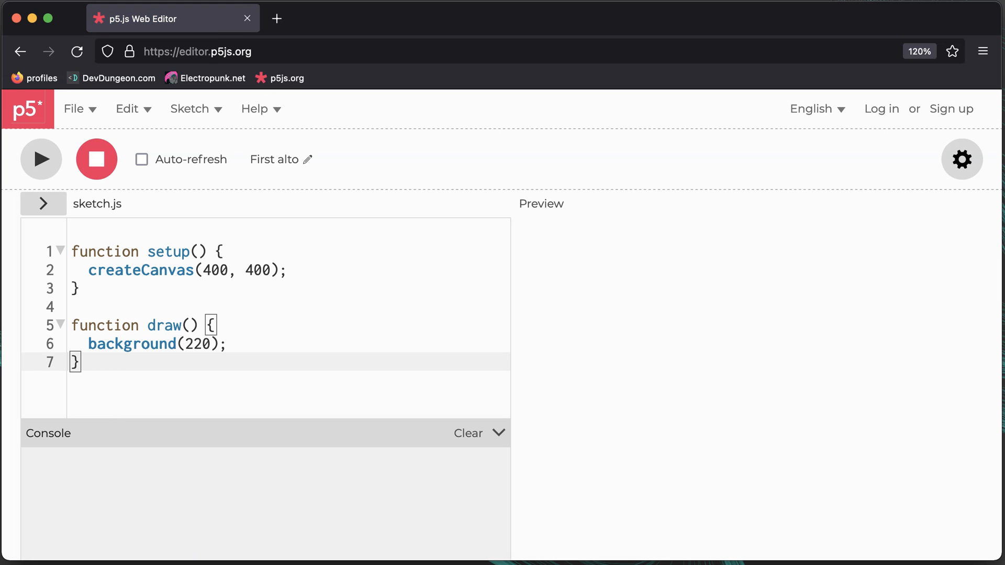
{"action": "mouse_move", "coordinate": [95, 184]}
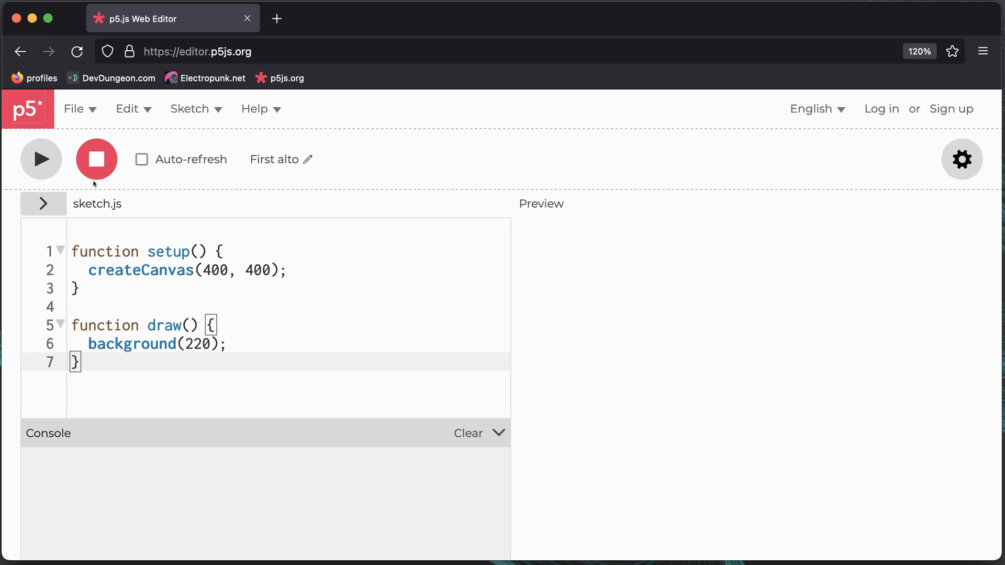
{"action": "left_click", "coordinate": [41, 159]}
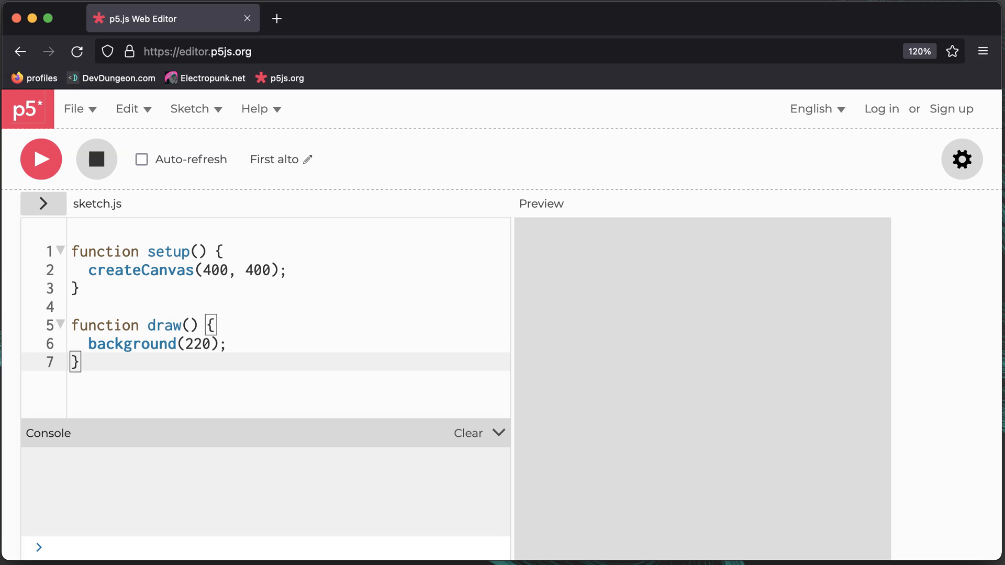
{"action": "double_click", "coordinate": [197, 344]}
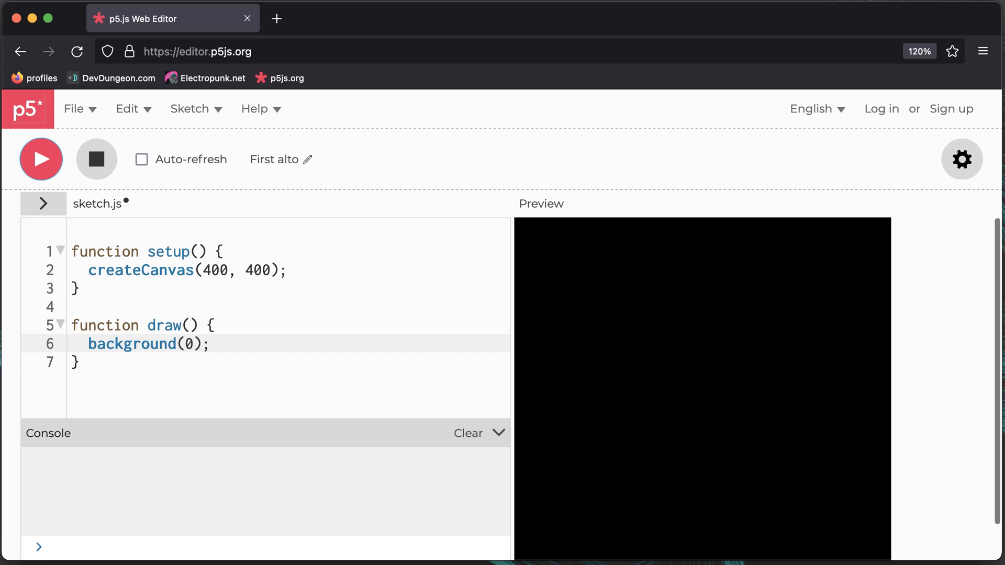
{"action": "left_click", "coordinate": [76, 362]}
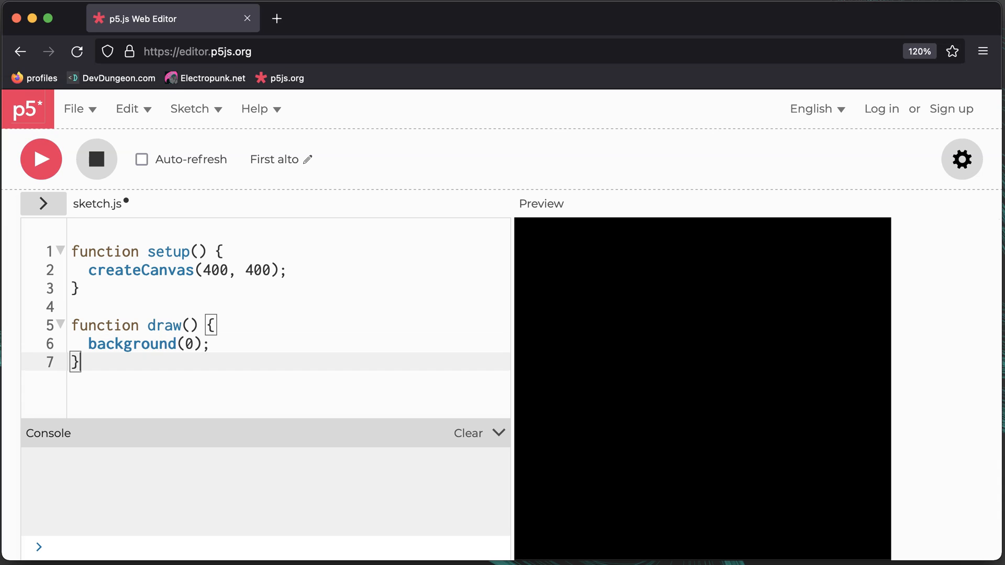
- Open Help > Reference and go to its Shape section
{"action": "left_click", "coordinate": [255, 108]}
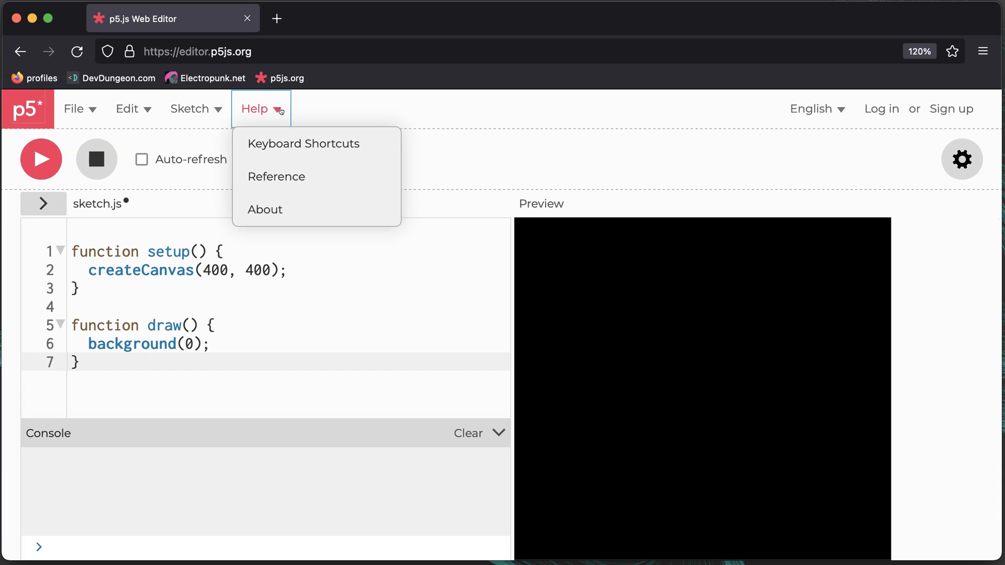
{"action": "left_click", "coordinate": [276, 177]}
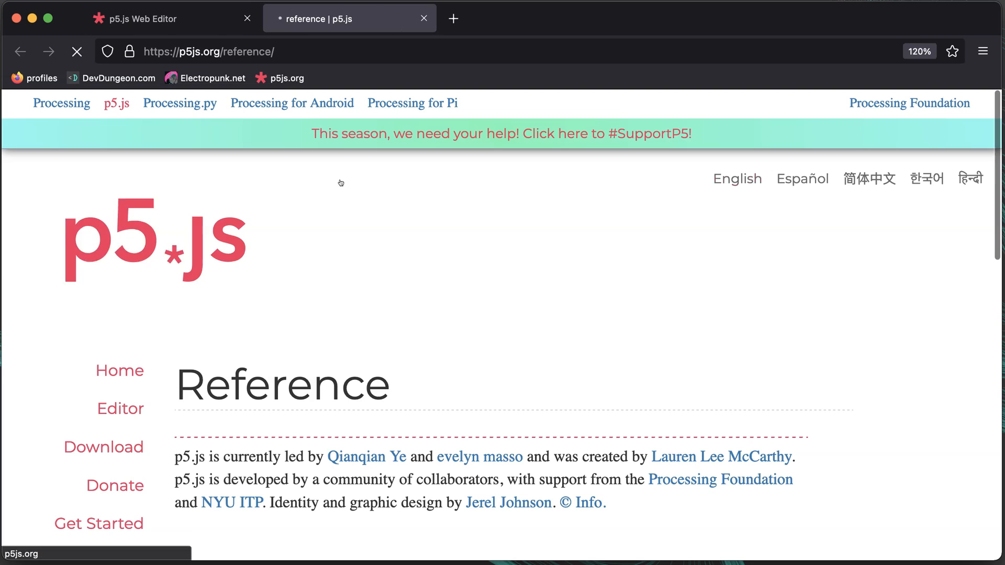
{"action": "scroll", "scroll_direction": "down", "scroll_amount": 3}
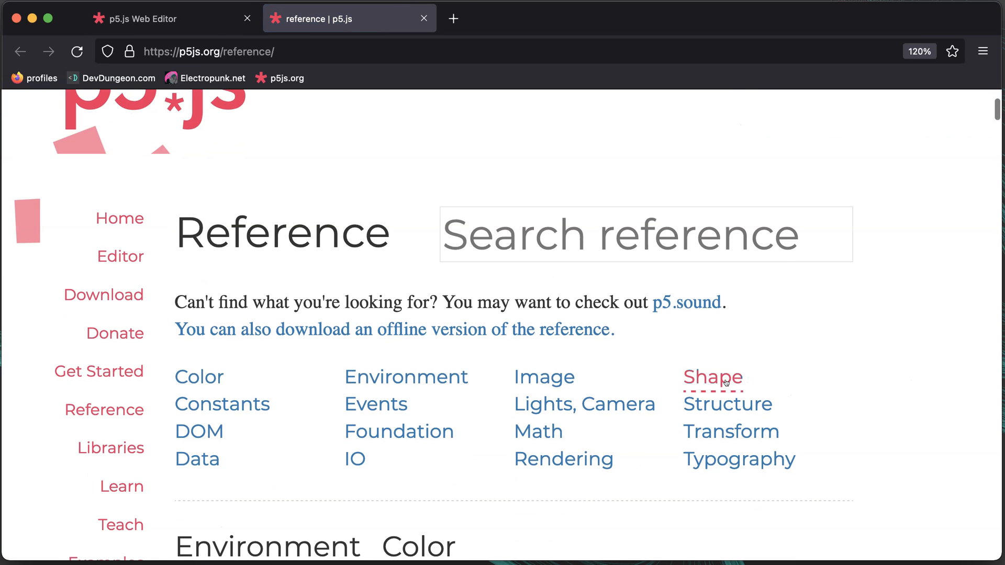
{"action": "left_click", "coordinate": [711, 377]}
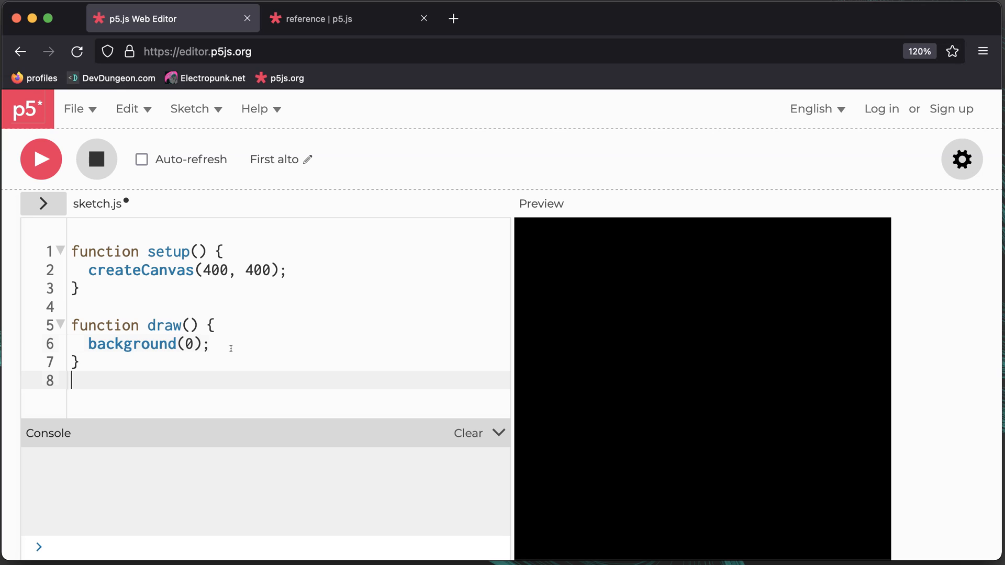
- Add line(10, 10, 20, 20) to draw() and start a new statement after background
{"action": "type", "text": "line(10, 10, 20, 20);"}
{"action": "type", "text": "circle(50, 50, 25);"}
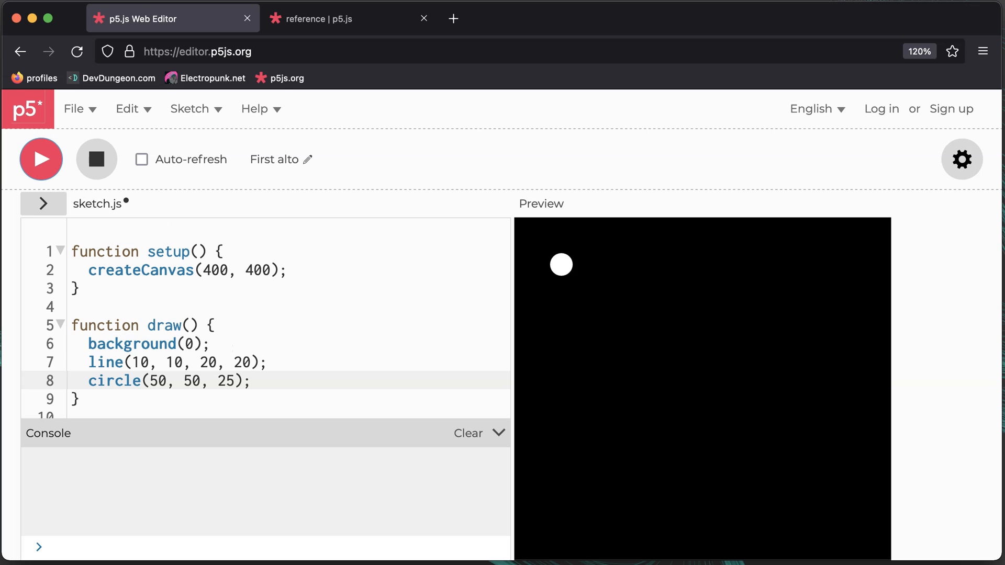
{"action": "left_click", "coordinate": [212, 344]}
{"action": "type", "text": "stroke('yellow');"}
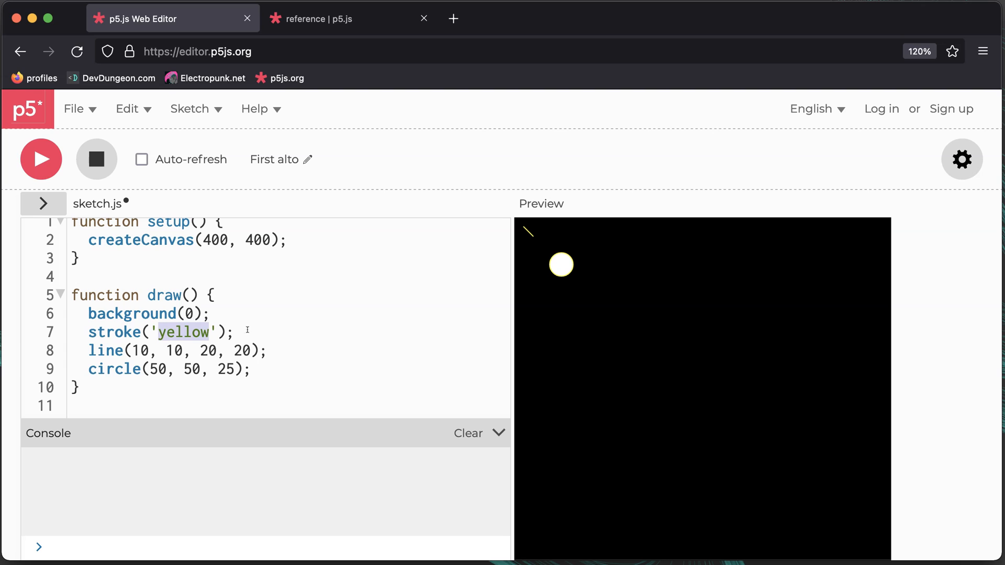
- Make the line stroke '#FF00FF' and add a stroke(255, 0, 0) call before the circle
{"action": "type", "text": "#"}
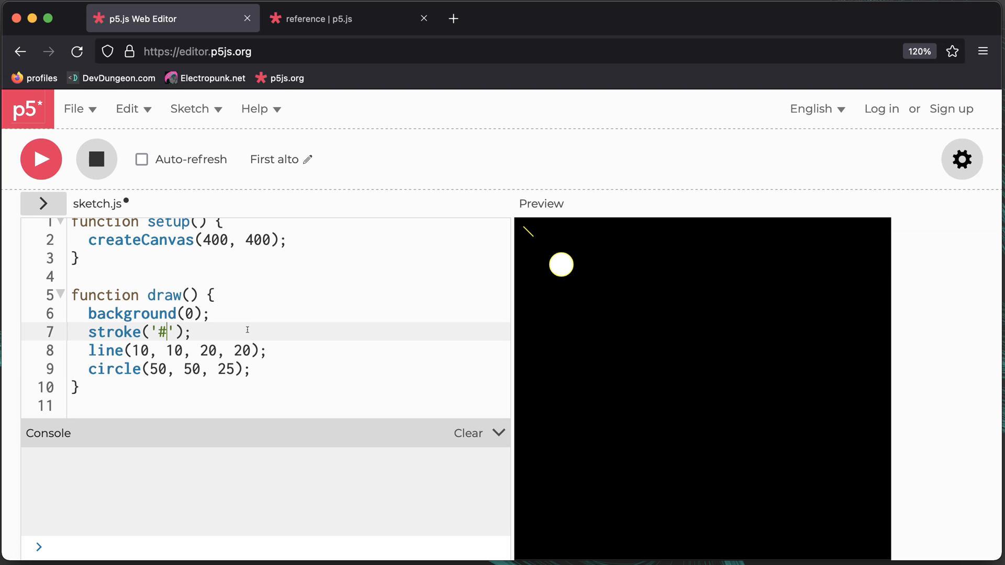
{"action": "type", "text": "FF00FF"}
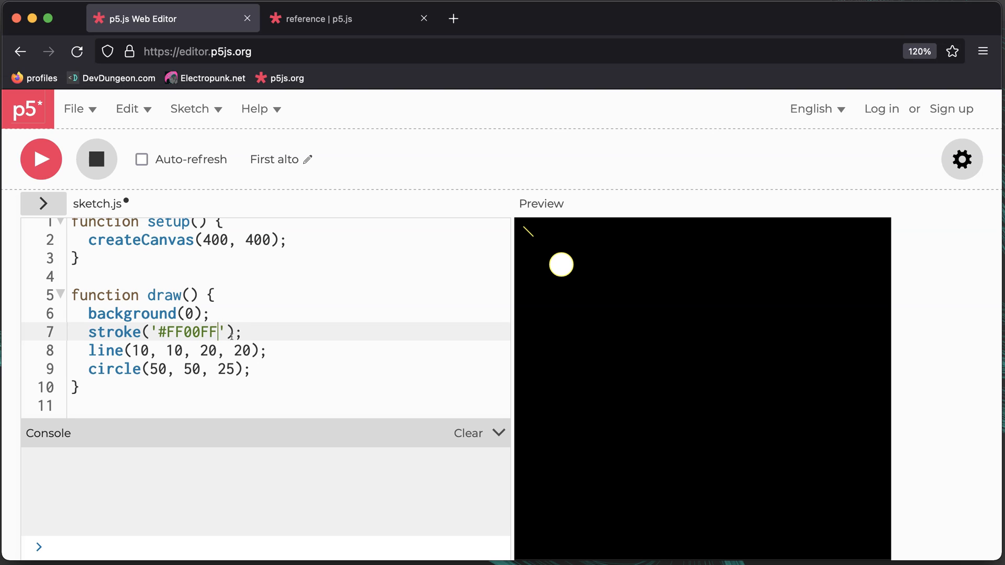
{"action": "type", "text": "stroke("}
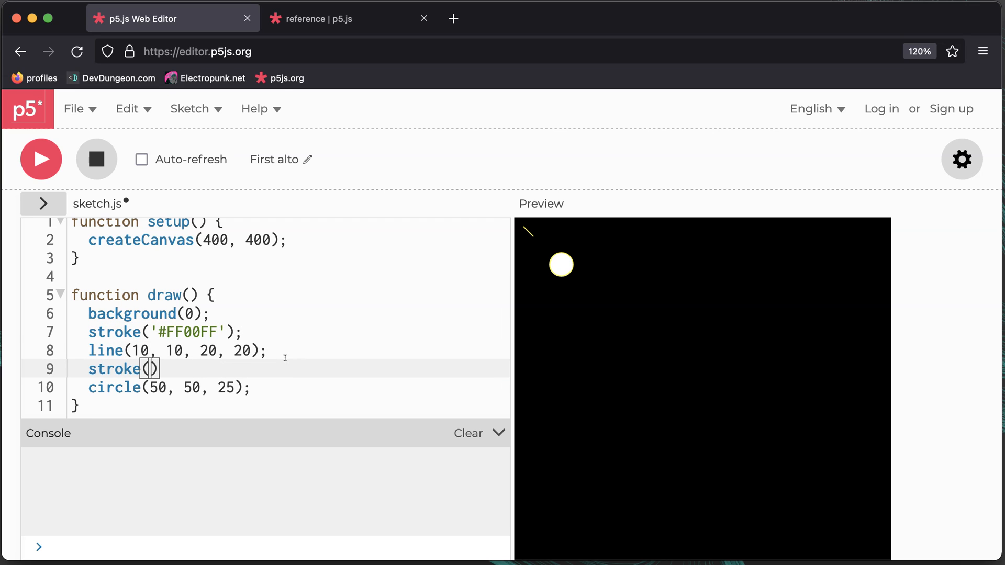
{"action": "type", "text": "255, 0, 0"}
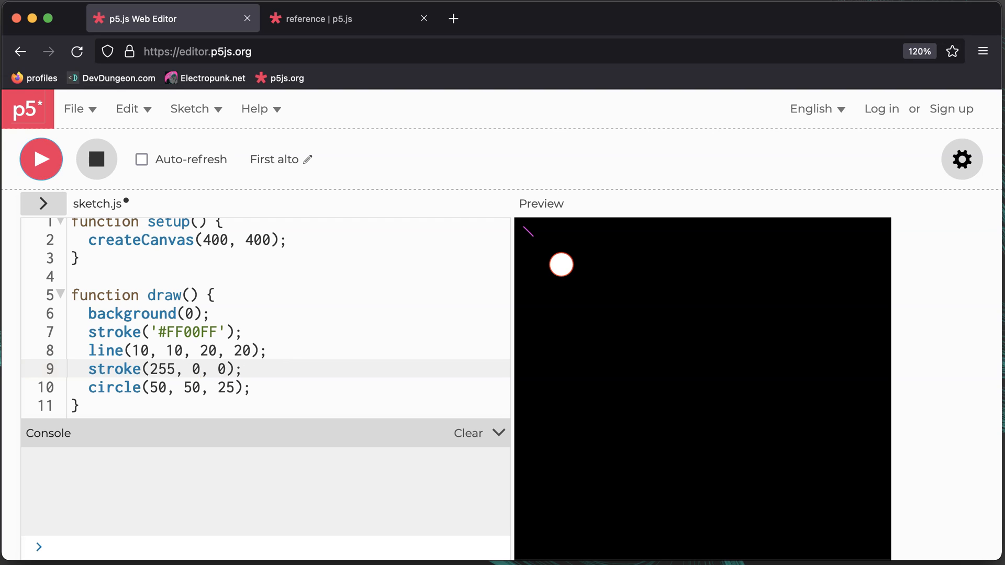
{"action": "mouse_move", "coordinate": [283, 368]}
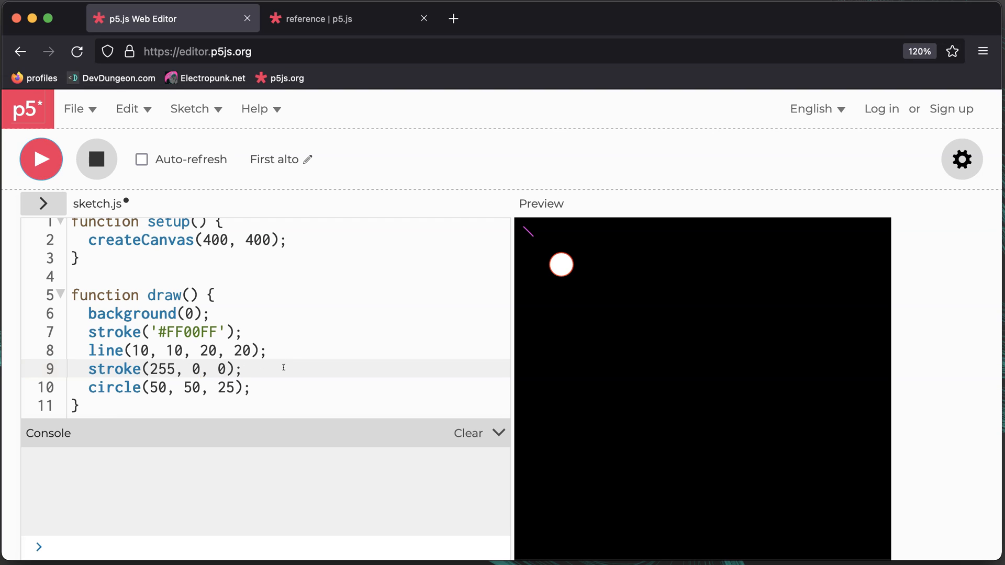
- Add fill('black') before circle() and centre the circle at mouseX, mouseY
{"action": "type", "text": "fill"}
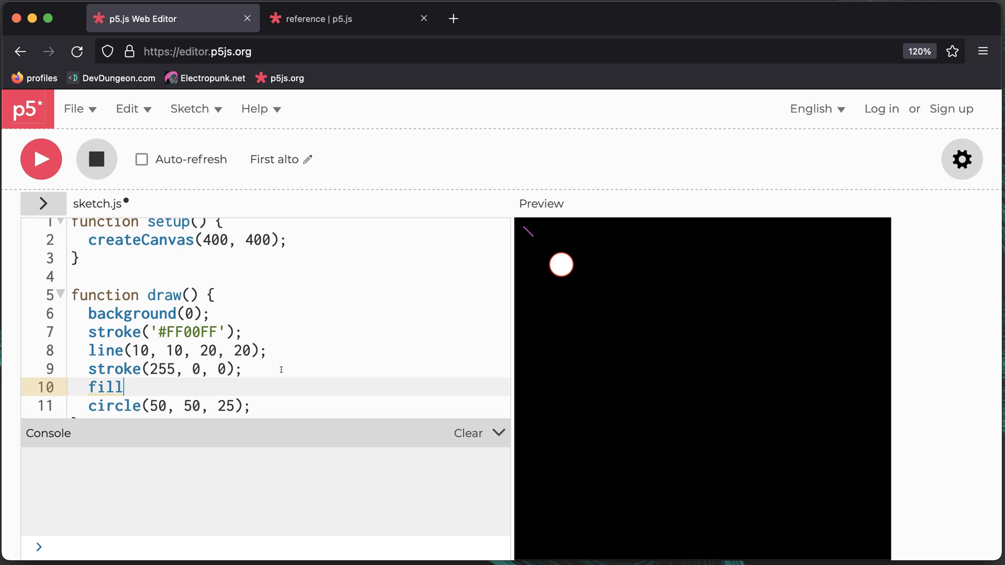
{"action": "type", "text": "('black');"}
{"action": "left_click", "coordinate": [289, 406]}
{"action": "type", "text": "m"}
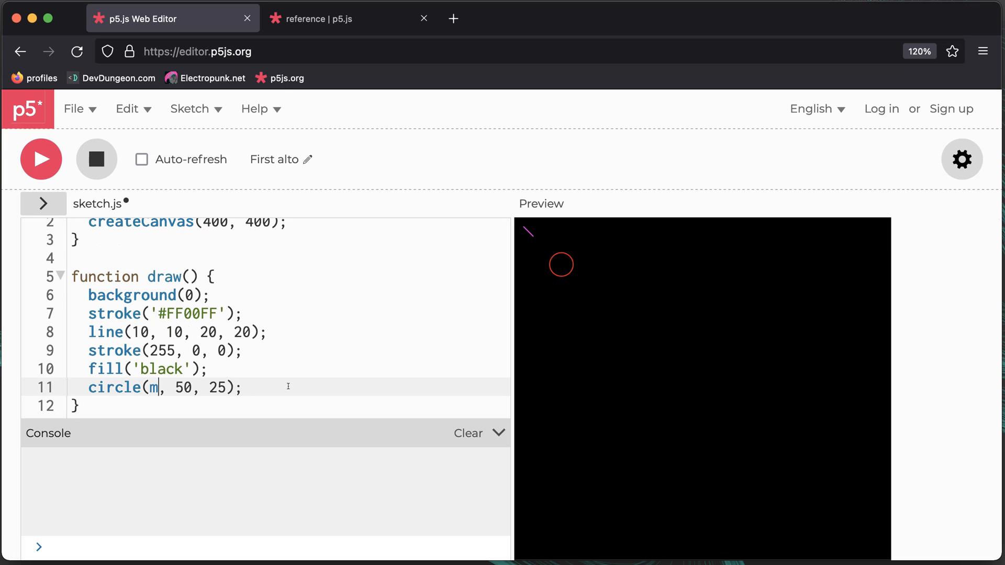
{"action": "type", "text": "ouseX, mouse"}
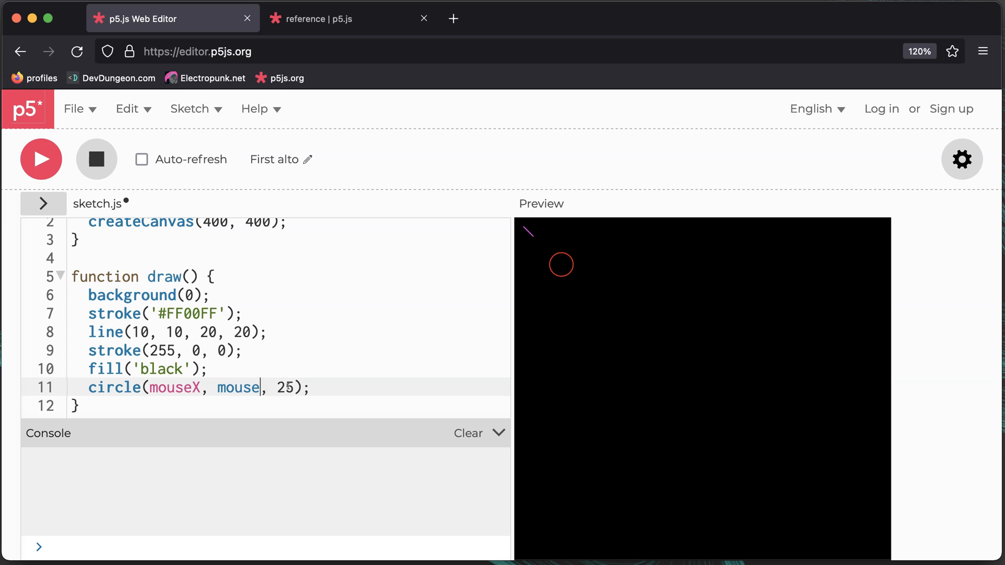
{"action": "type", "text": "Y"}
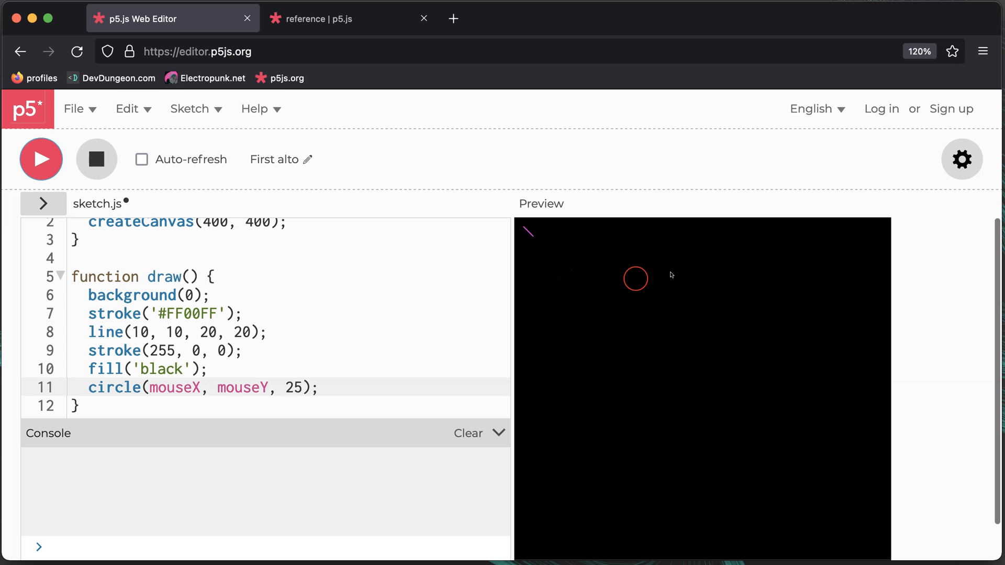
{"action": "mouse_move", "coordinate": [651, 292]}
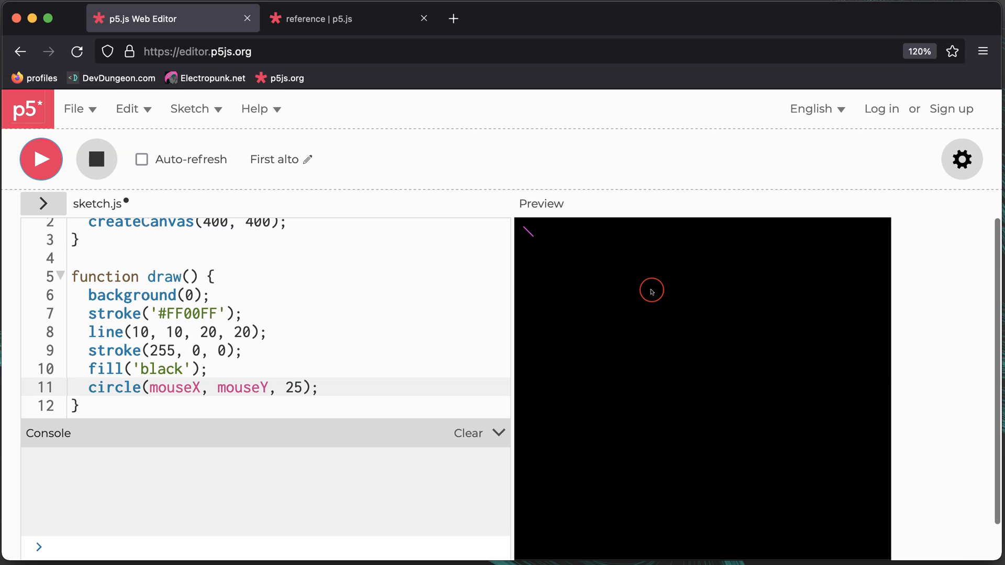
{"action": "scroll", "scroll_direction": "up", "scroll_amount": 3}
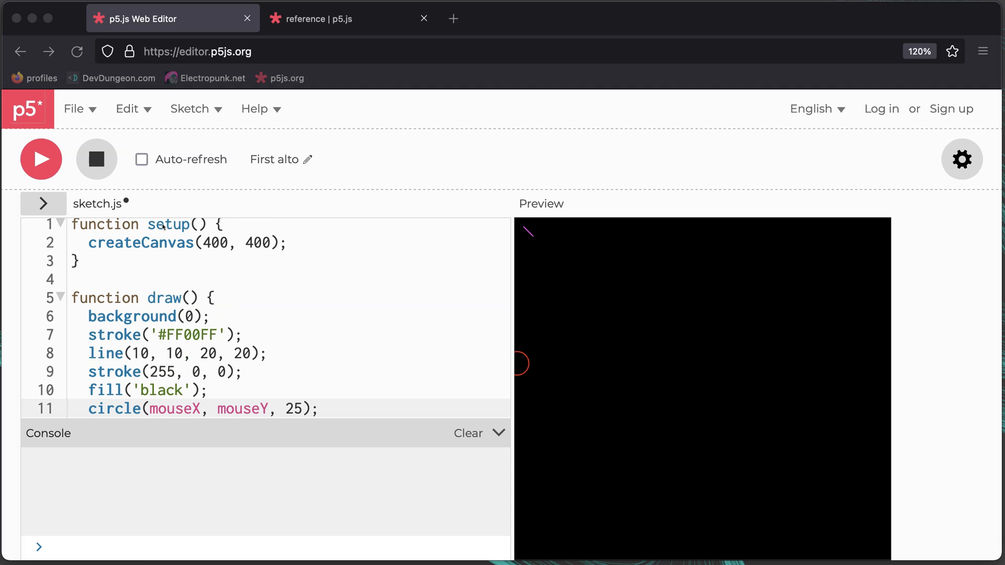
{"action": "mouse_move", "coordinate": [220, 315]}
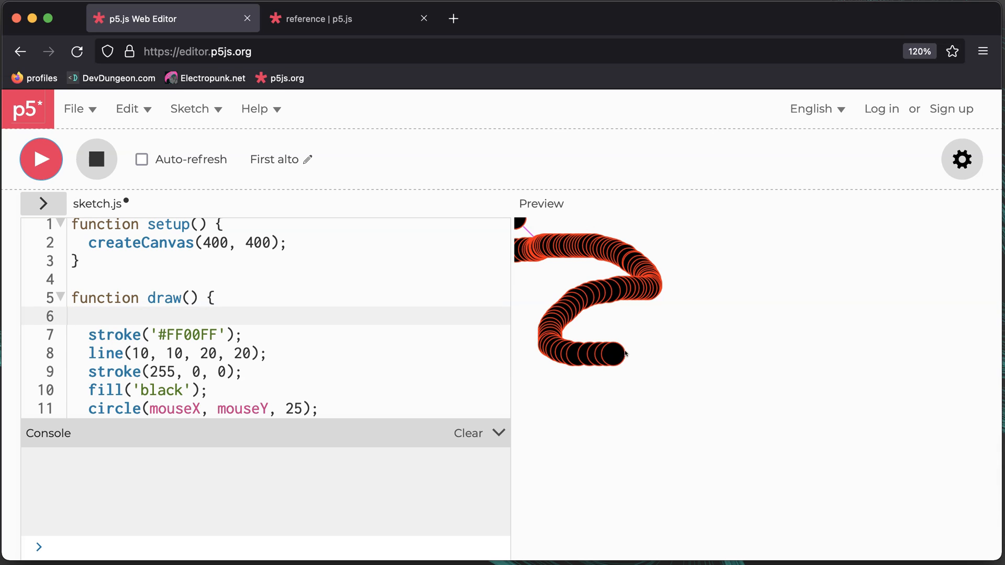
{"action": "mouse_move", "coordinate": [775, 447]}
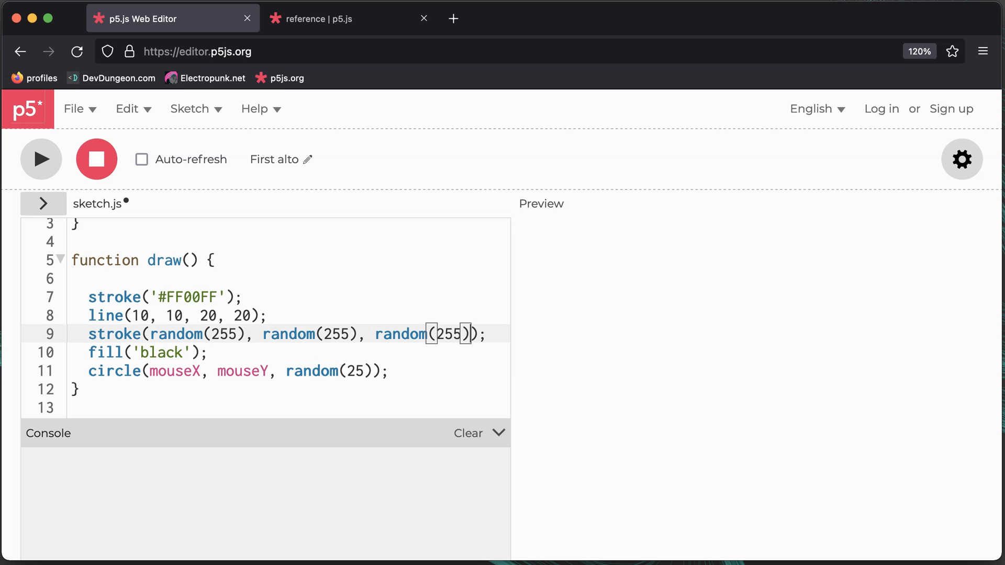
- Run the trail sketch, then leave the editor without saving
{"action": "left_click", "coordinate": [40, 159]}
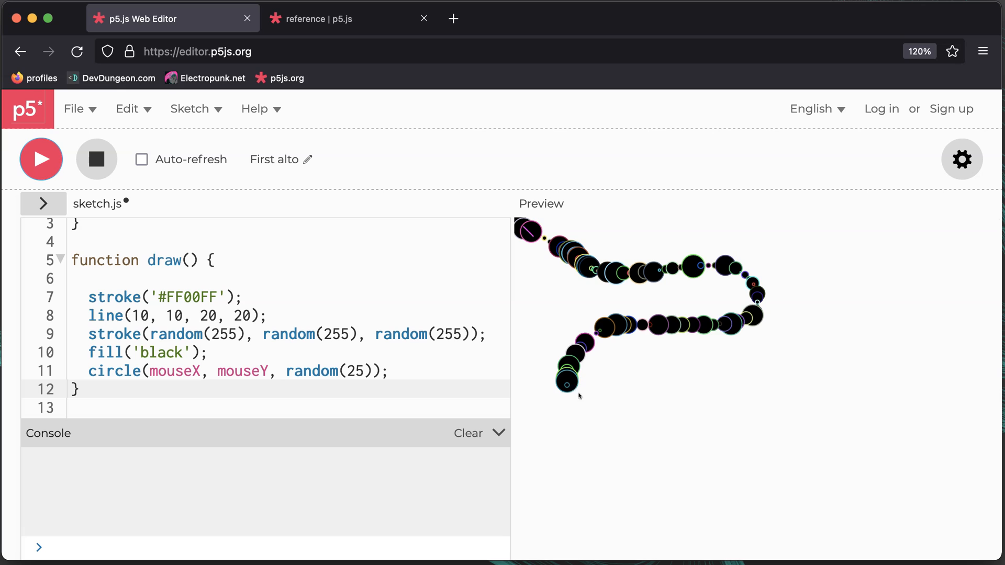
{"action": "mouse_move", "coordinate": [769, 248]}
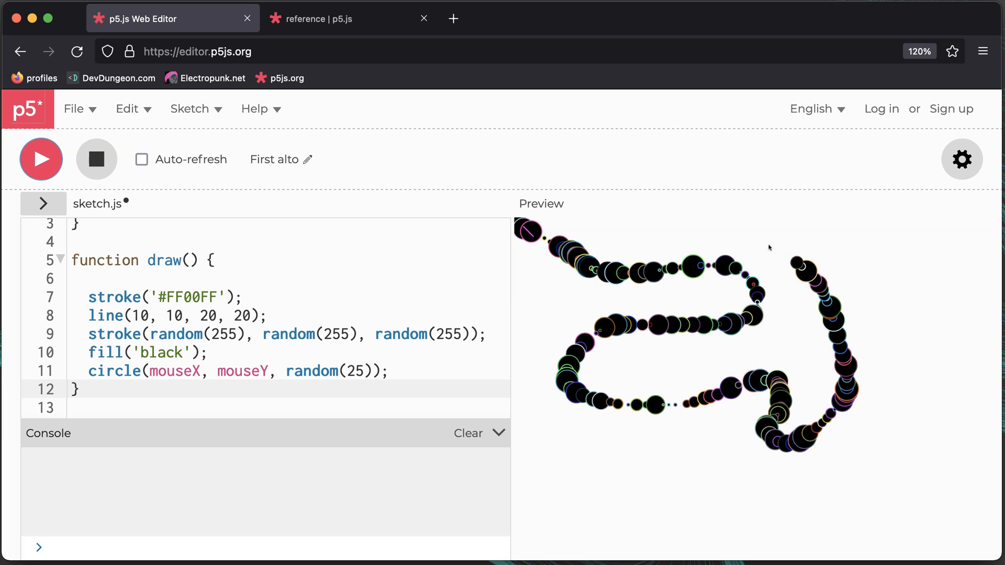
{"action": "mouse_move", "coordinate": [596, 462]}
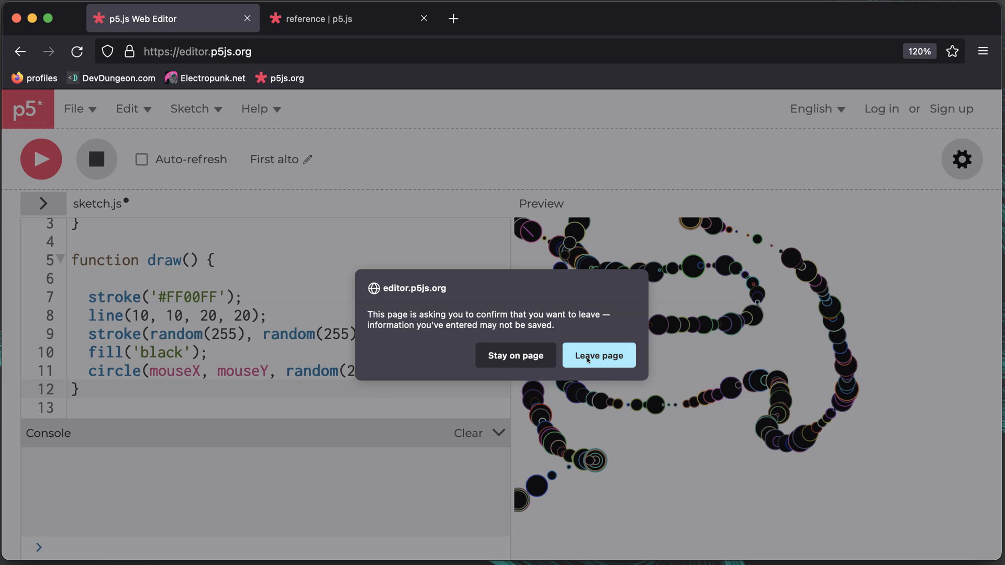
{"action": "left_click", "coordinate": [597, 355]}
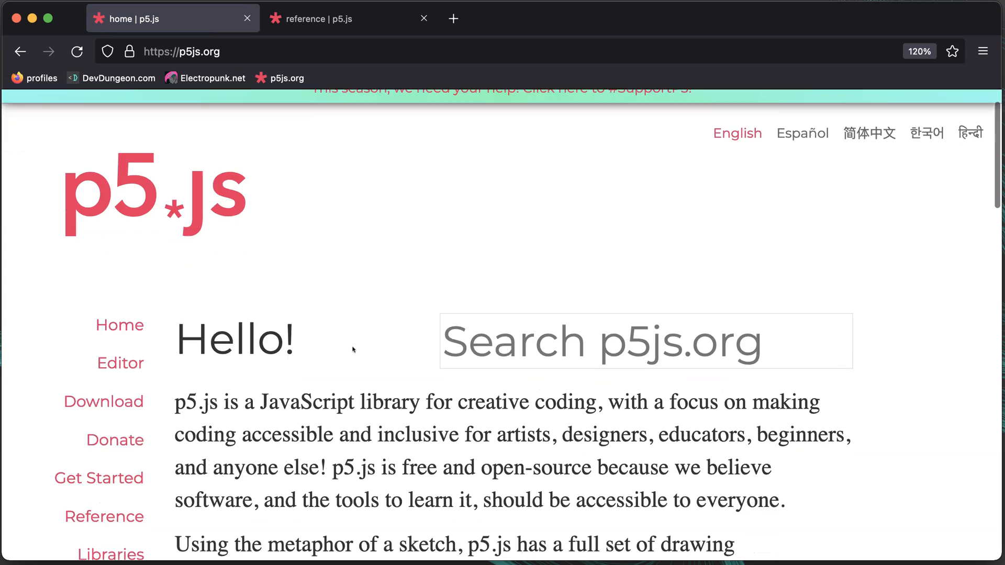